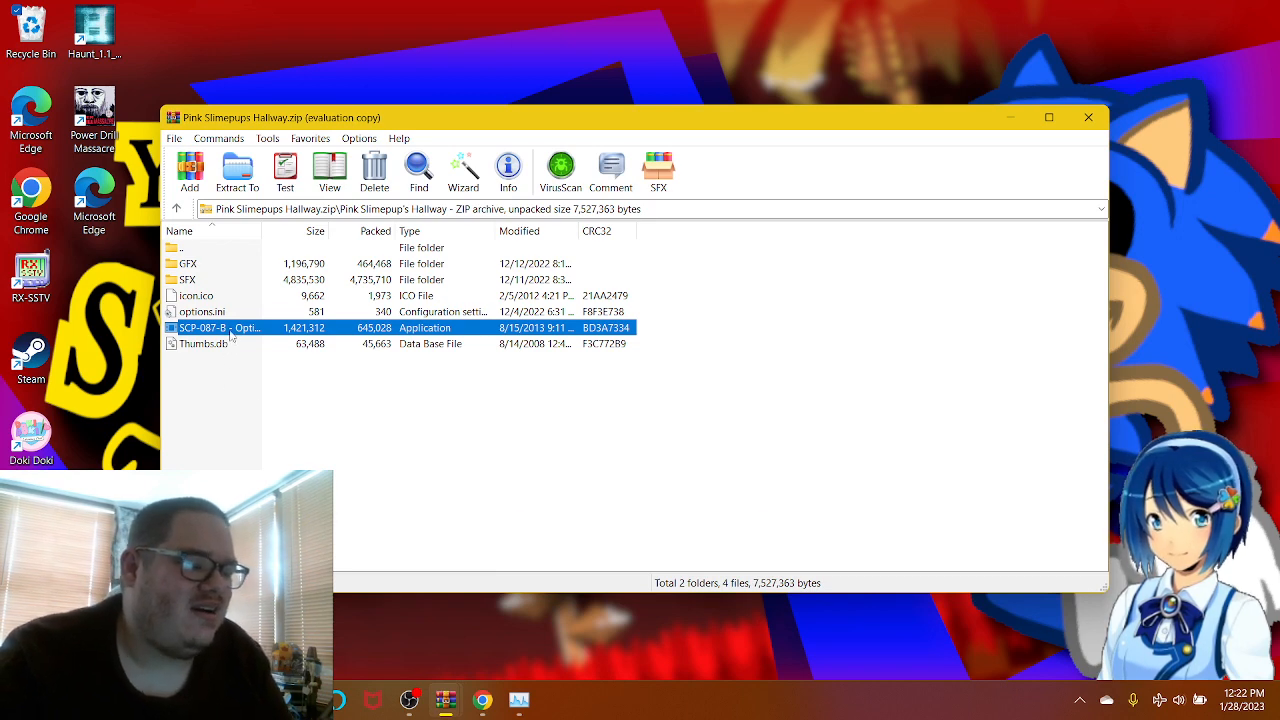
# Launch SCP-087-B from the archive, then acknowledge the 'Error!' dialog so the game closes back to WinRAR.
pyautogui.doubleClick(220, 328)
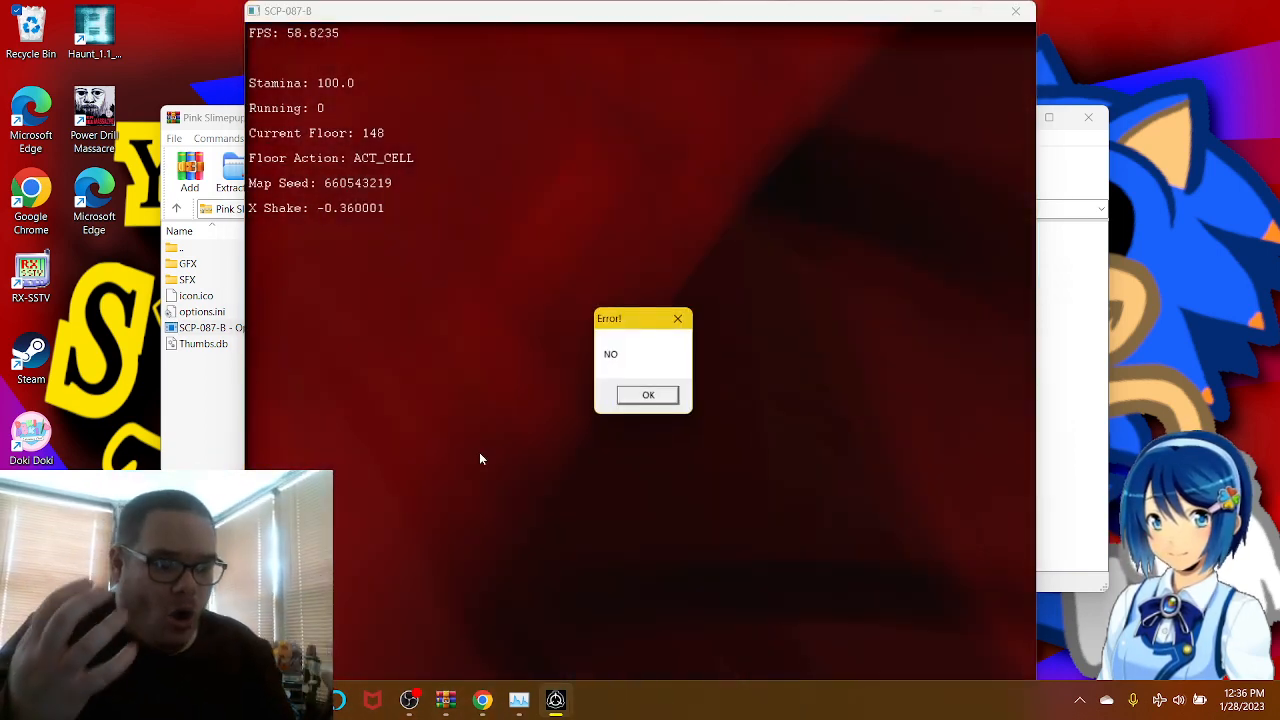
pyautogui.moveTo(606, 436)
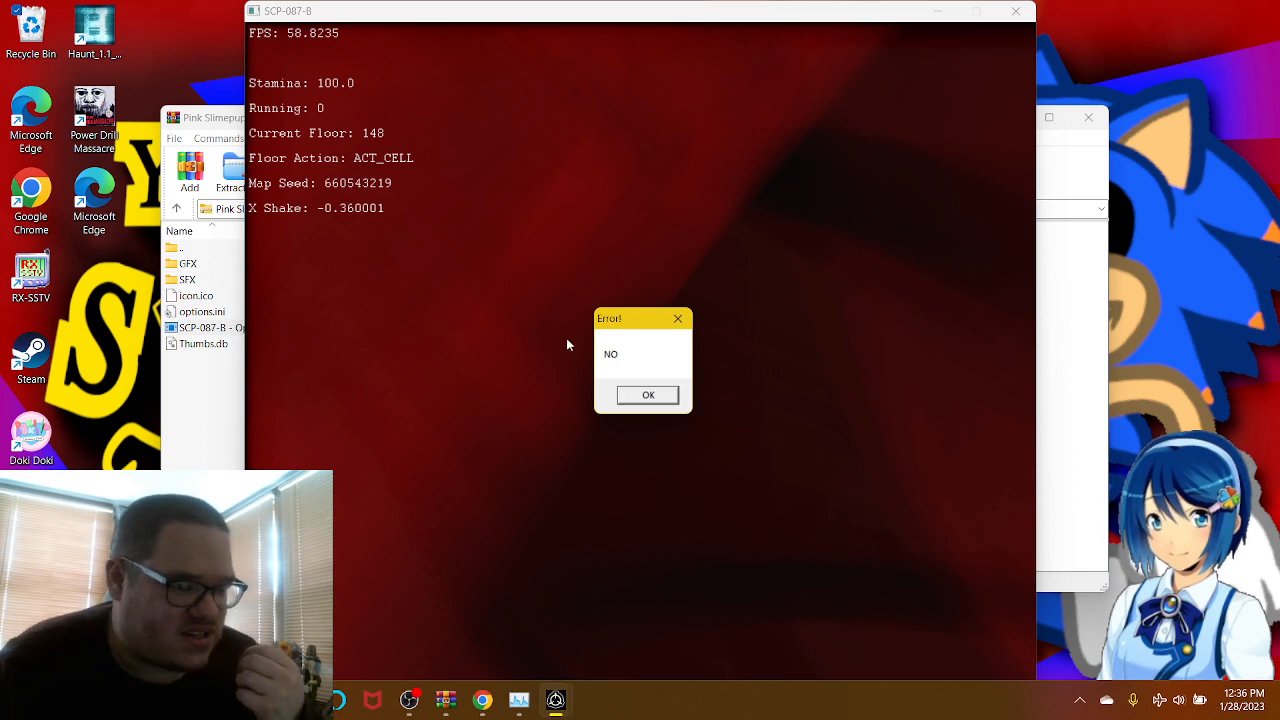
pyautogui.moveTo(380, 168)
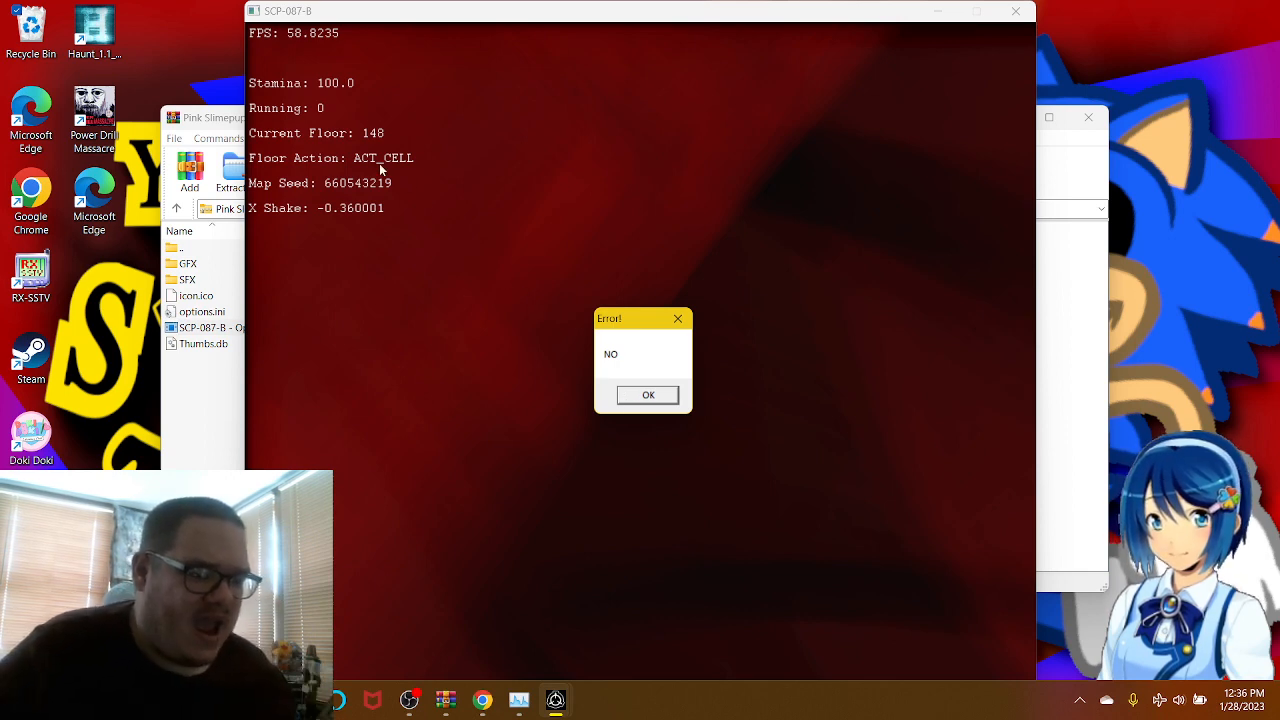
pyautogui.moveTo(590, 364)
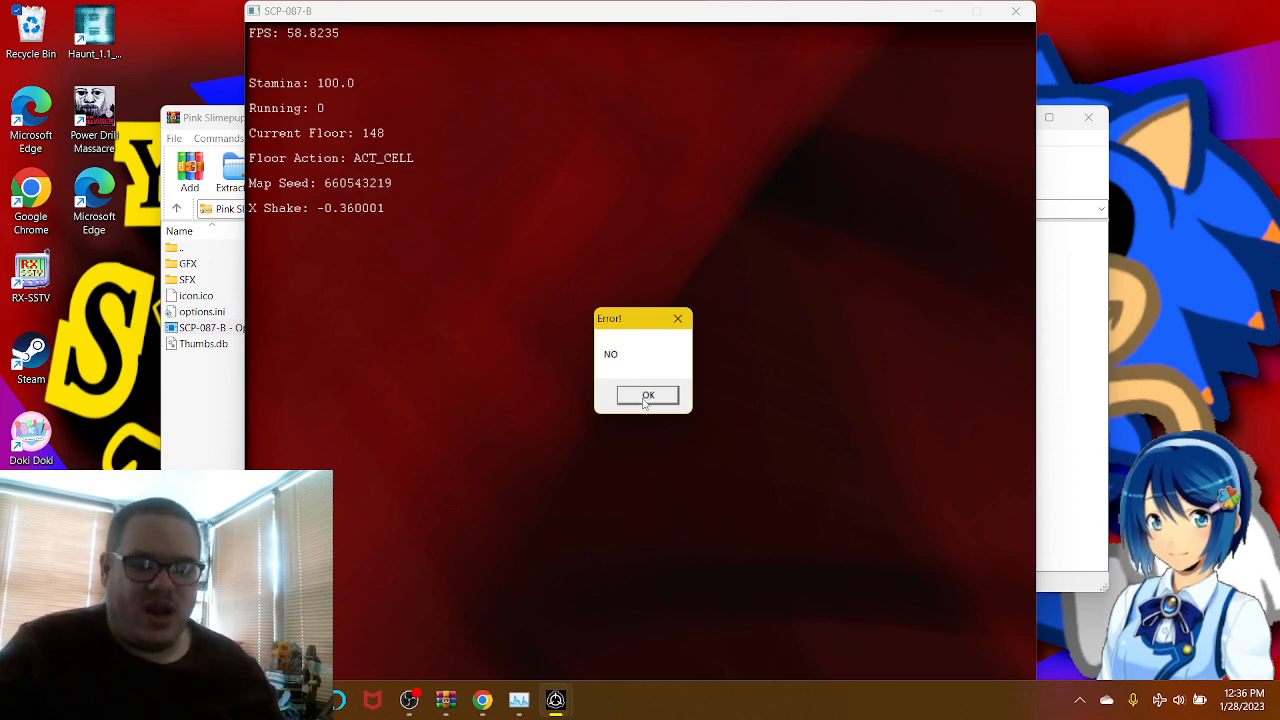
pyautogui.click(646, 396)
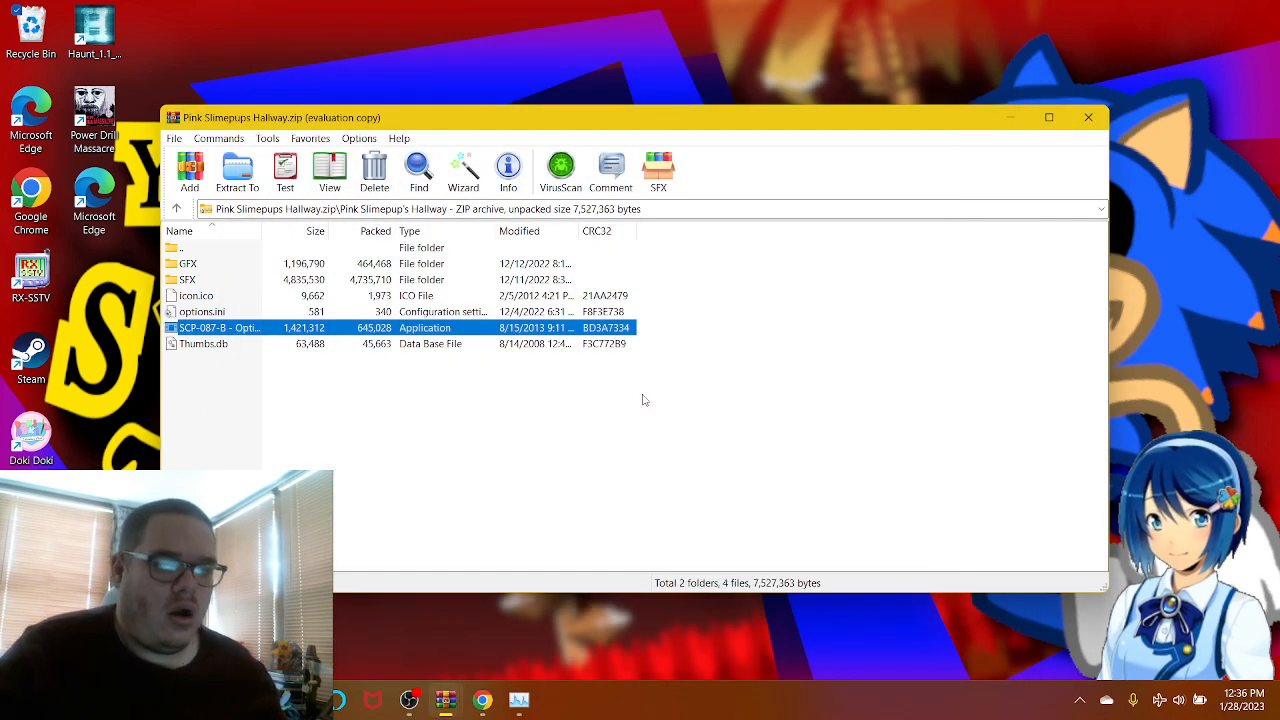